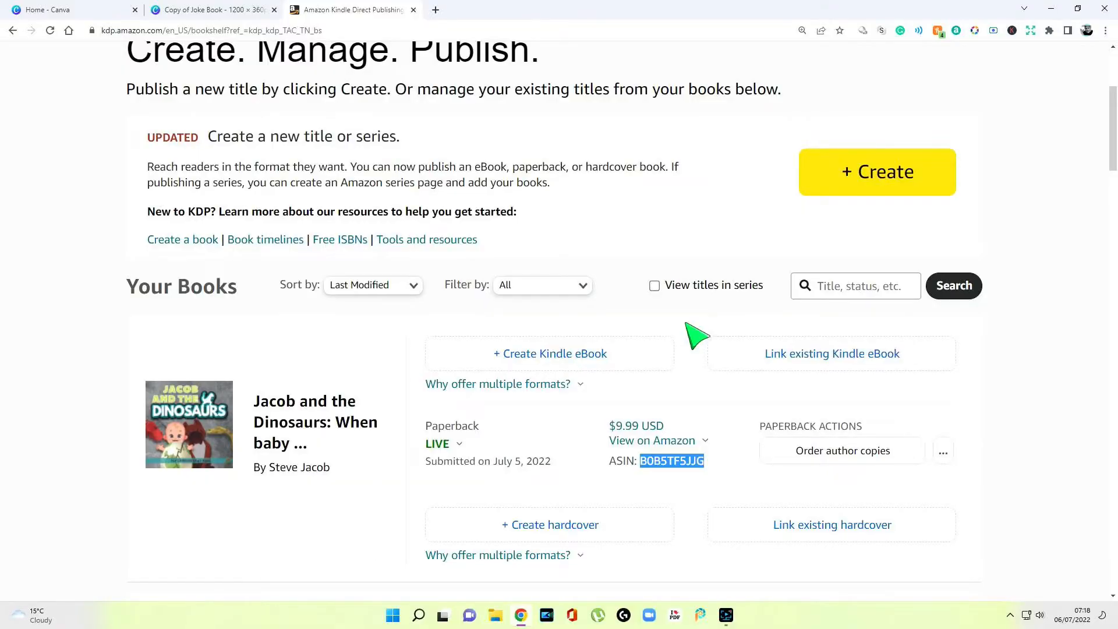
- From the live paperback's more actions, choose Promote and Advertise and reach the A+ Content section
left_click(944, 452)
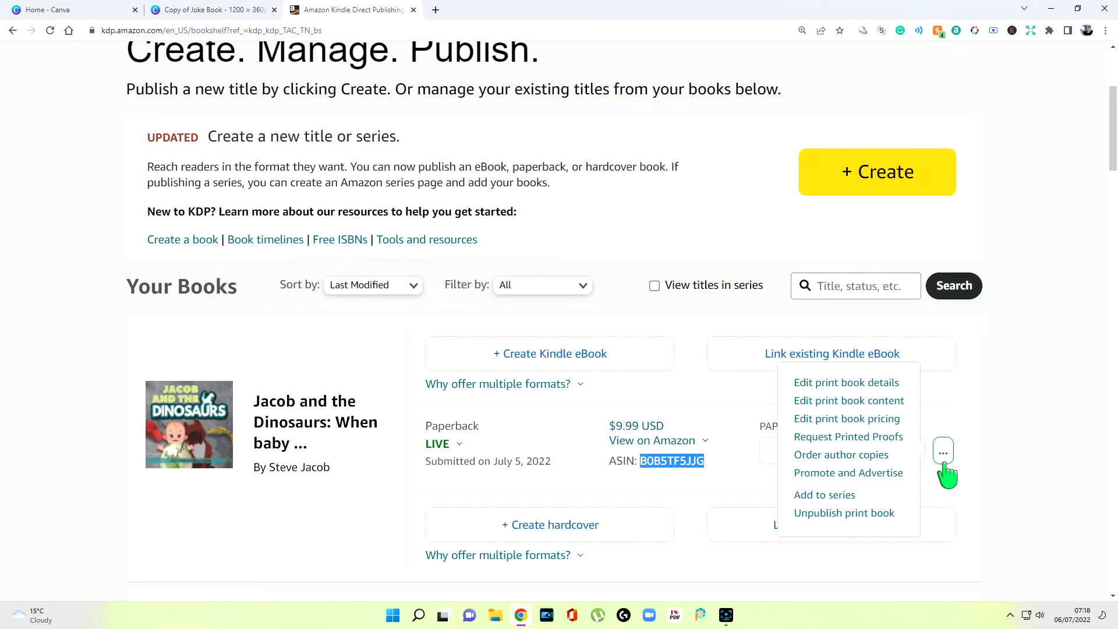
left_click(848, 473)
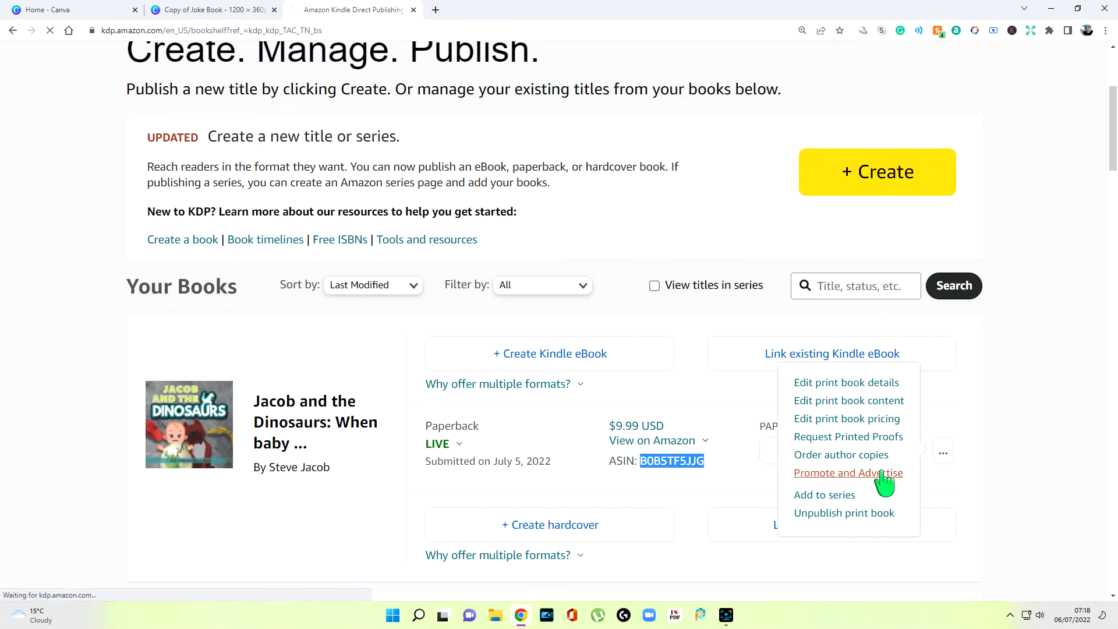
left_click(848, 473)
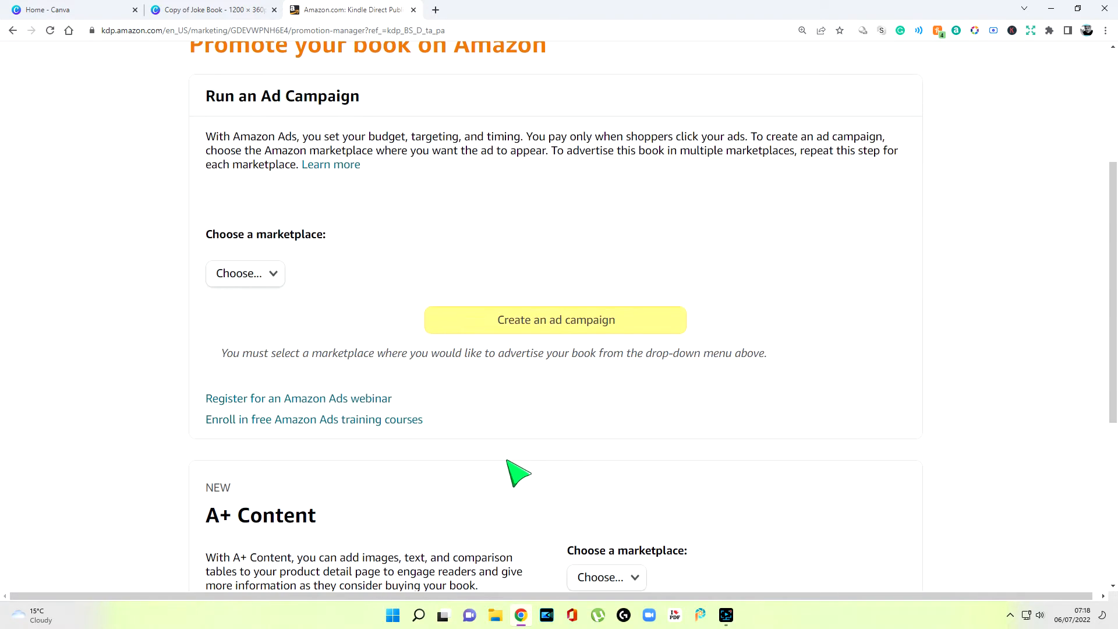
scroll("down", 3)
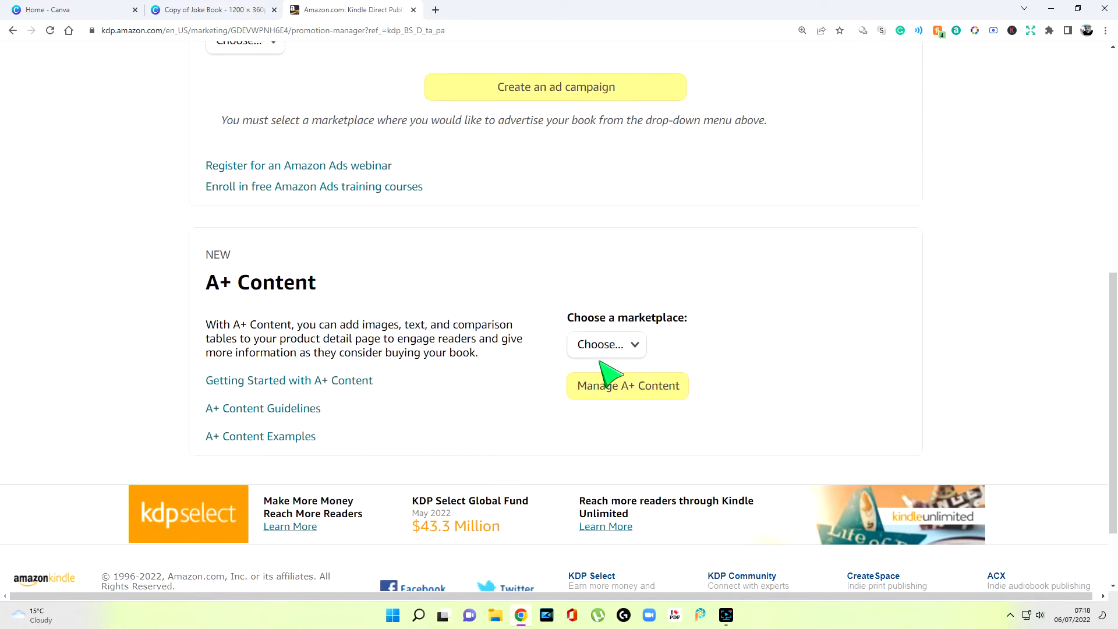